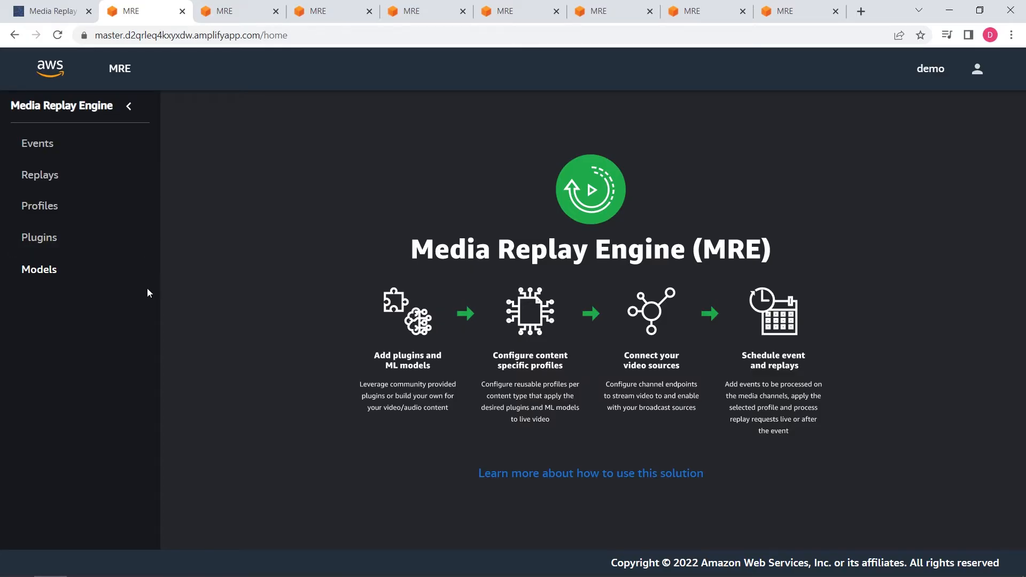
mouse_move(149, 300)
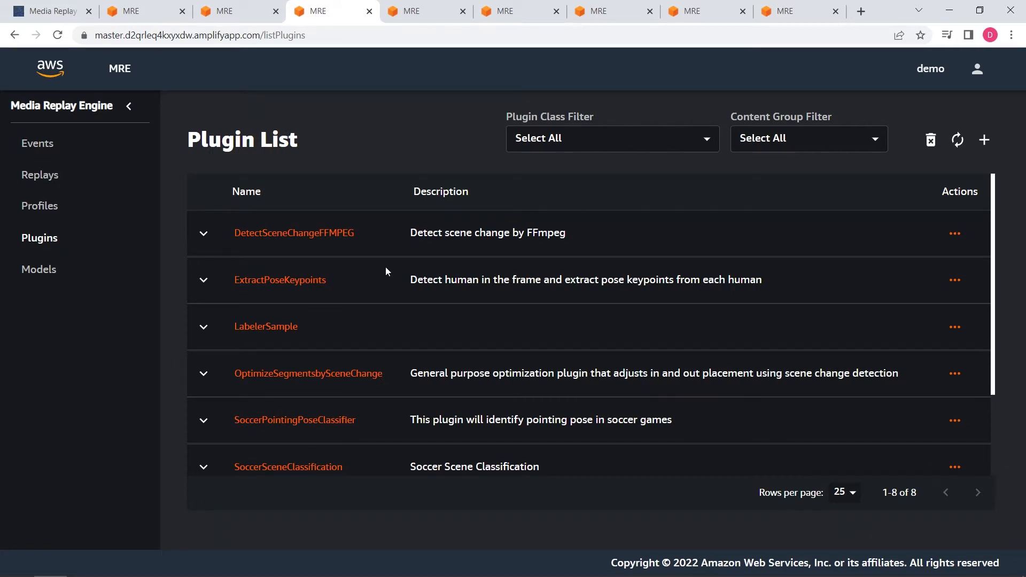
mouse_move(385, 276)
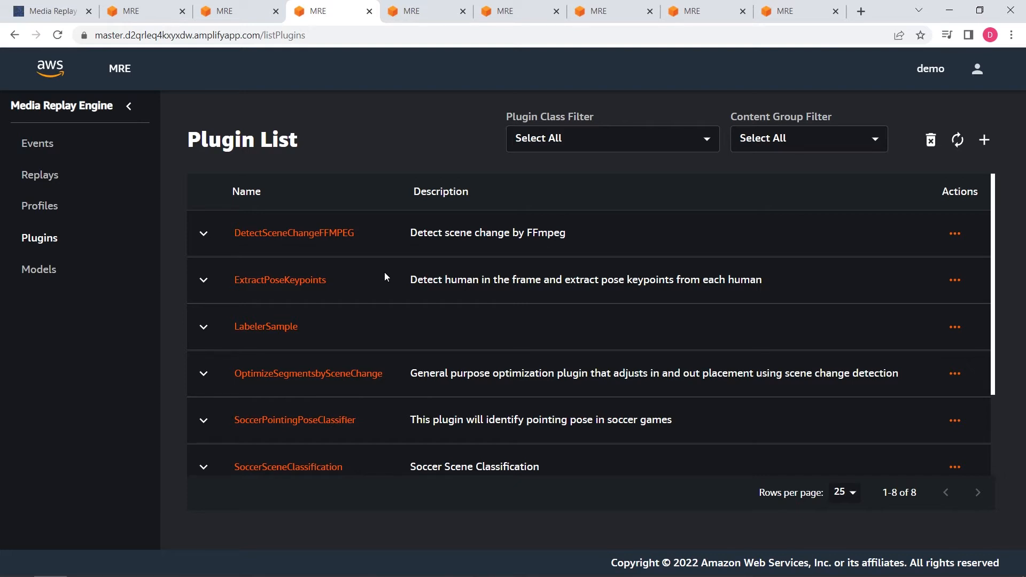
- Open the Soccer-profile-1min profile and scroll to its segmentation, labeling and featurer plugins
left_click(423, 11)
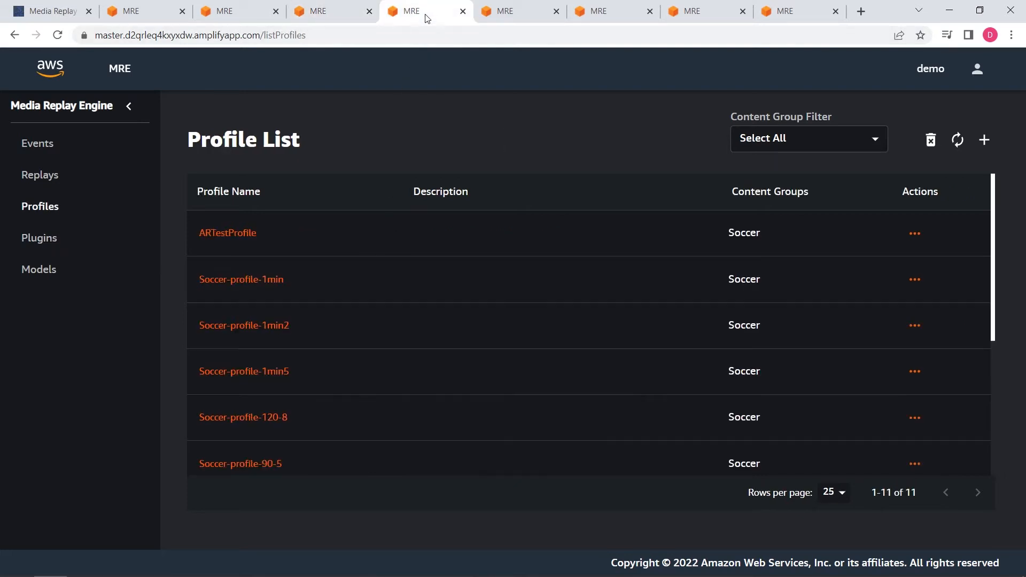
mouse_move(241, 280)
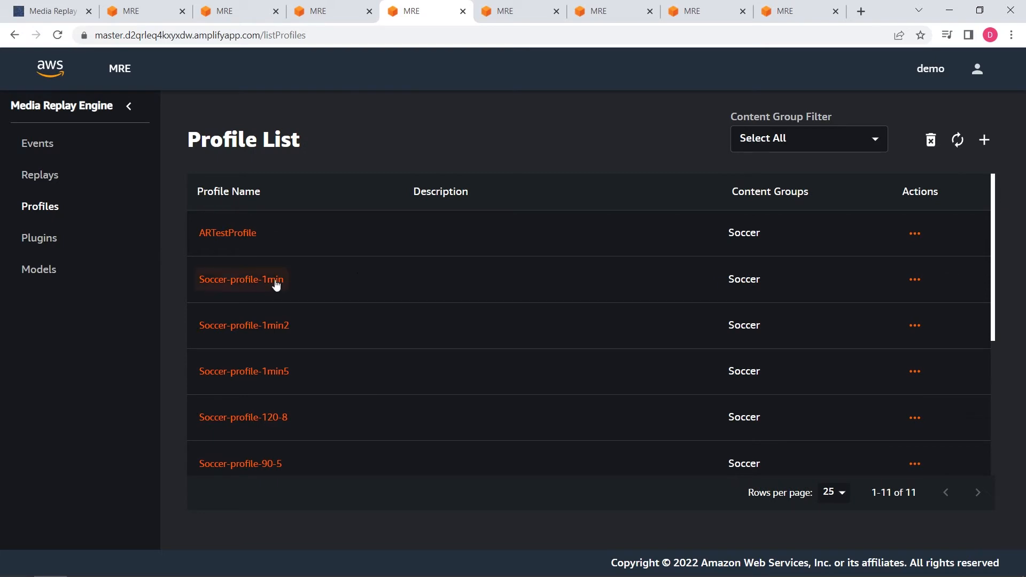
left_click(241, 279)
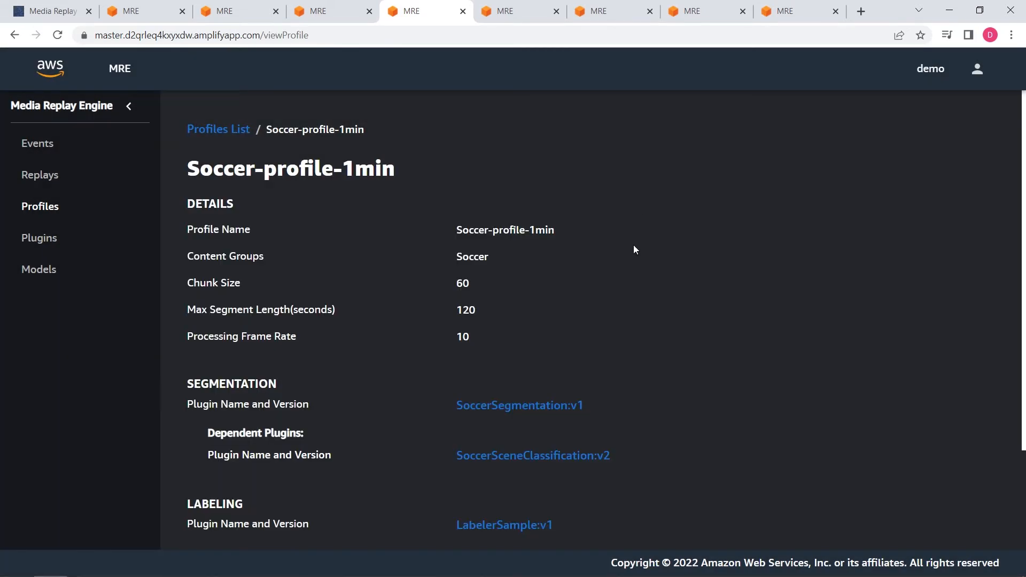
scroll("down", 3)
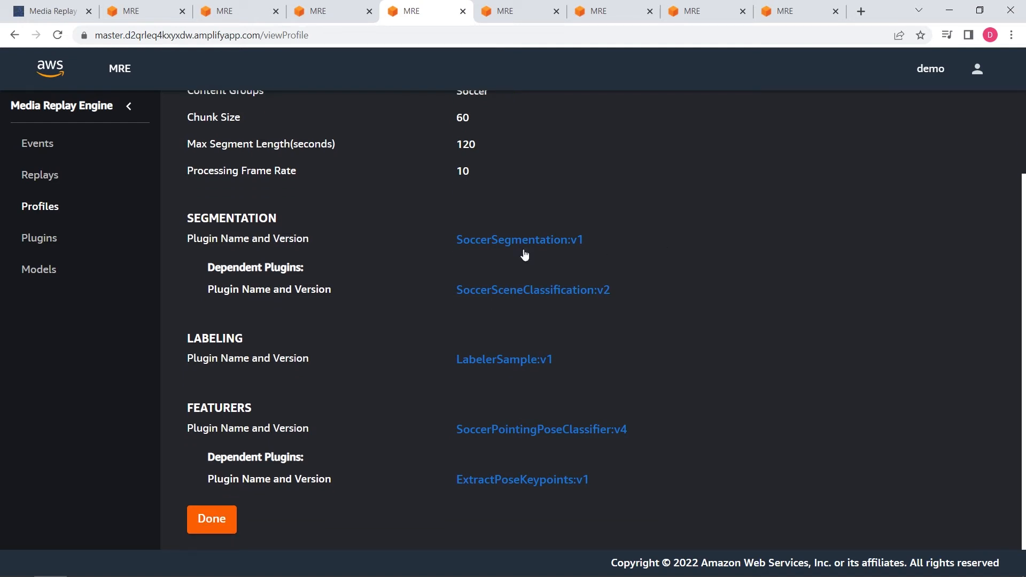
mouse_move(519, 240)
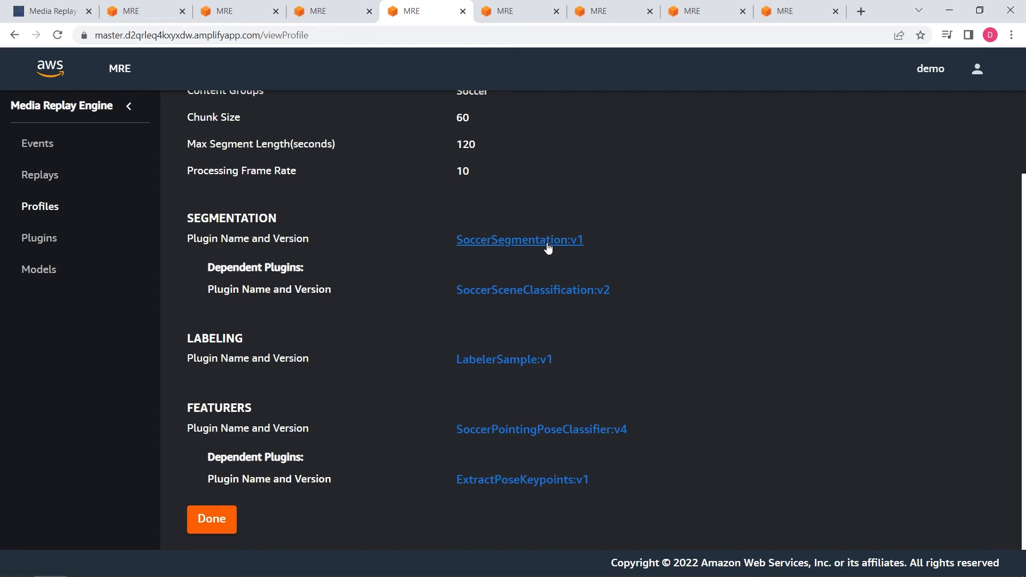
mouse_move(542, 262)
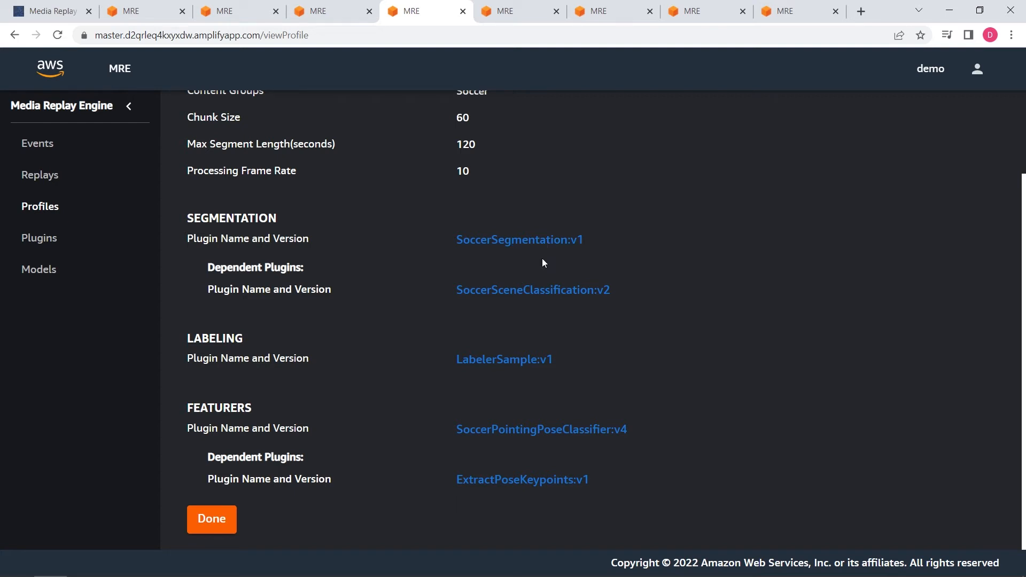
mouse_move(533, 289)
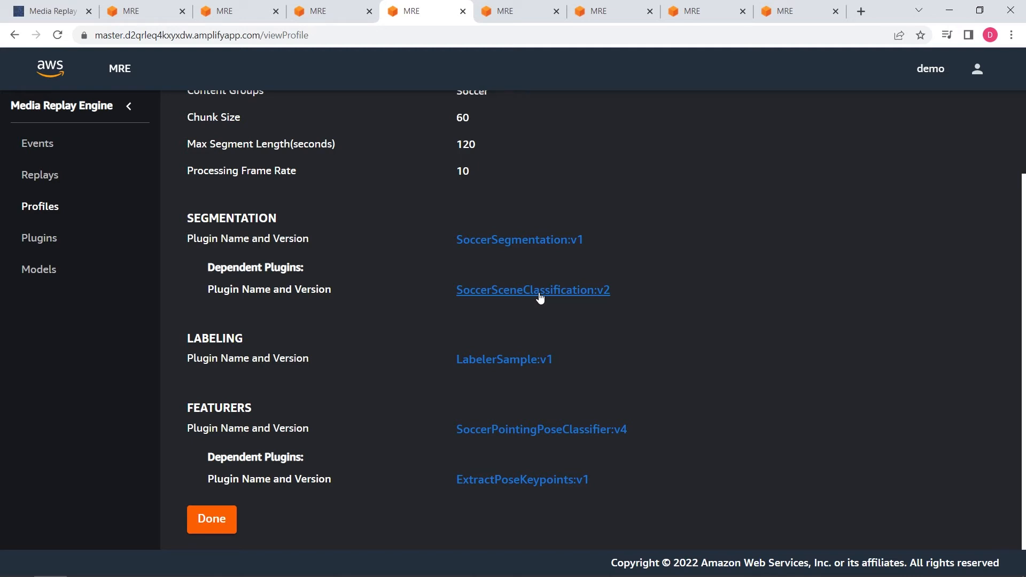
left_click(532, 290)
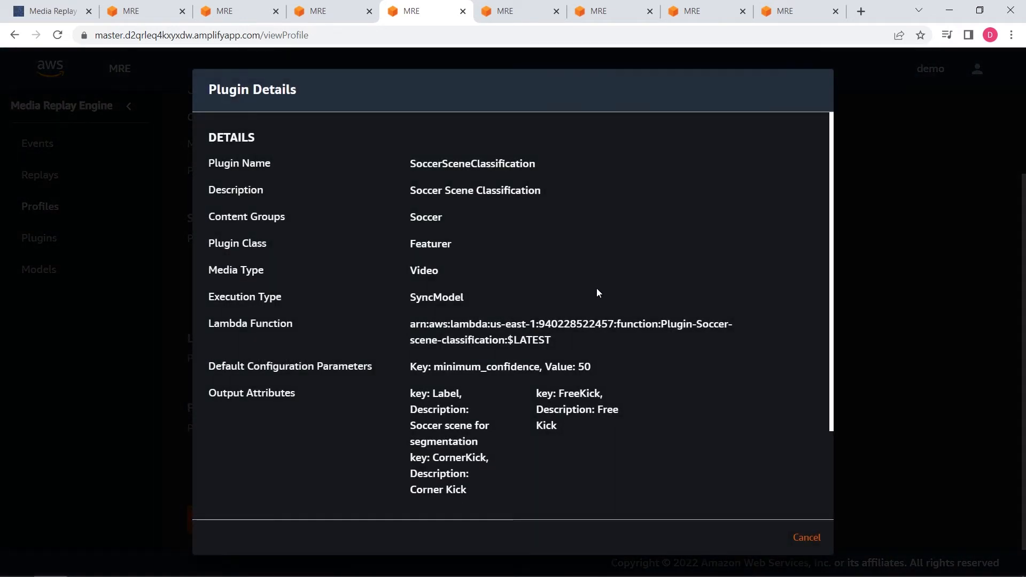
scroll("down", 3)
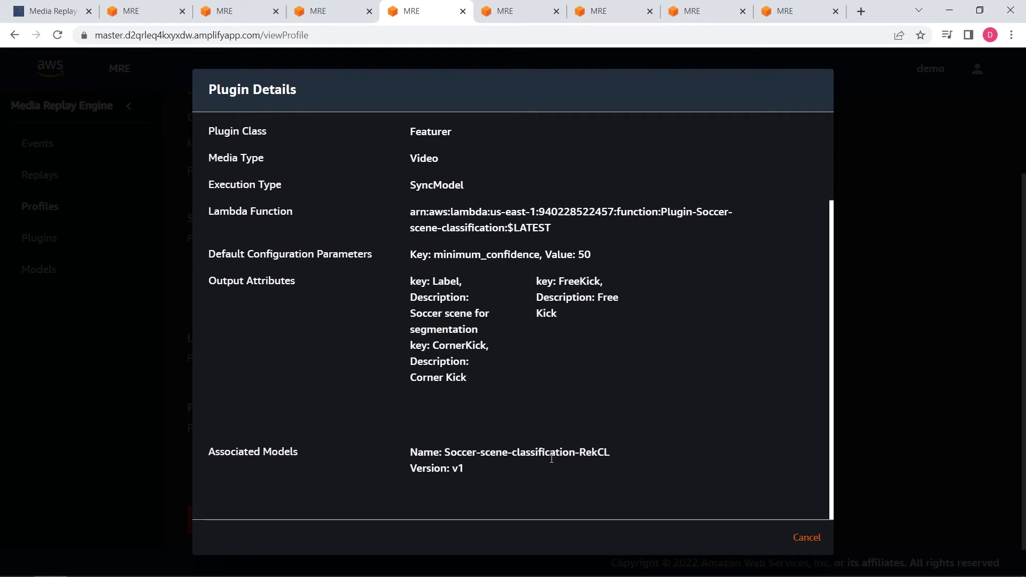
mouse_move(583, 458)
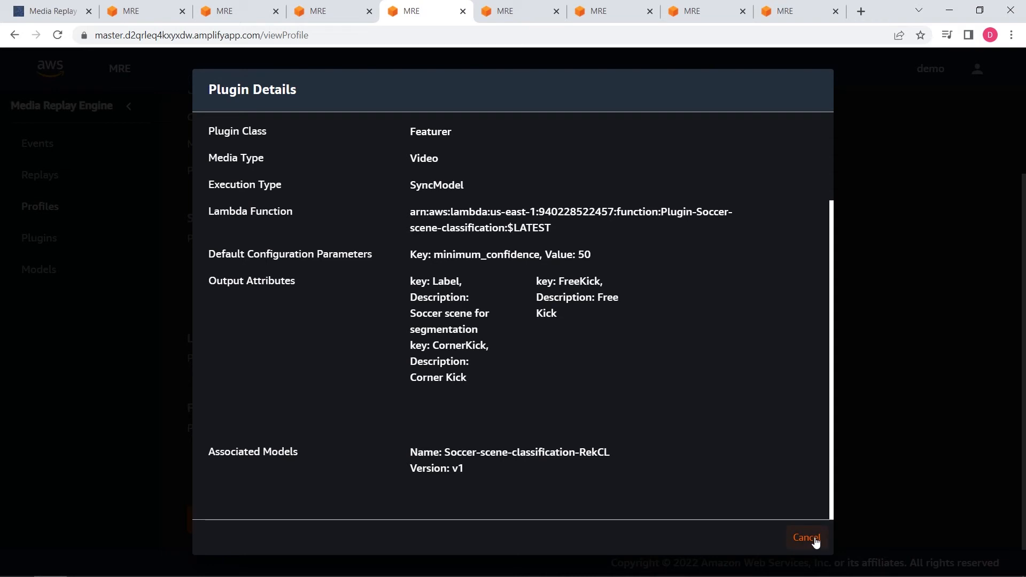
left_click(805, 537)
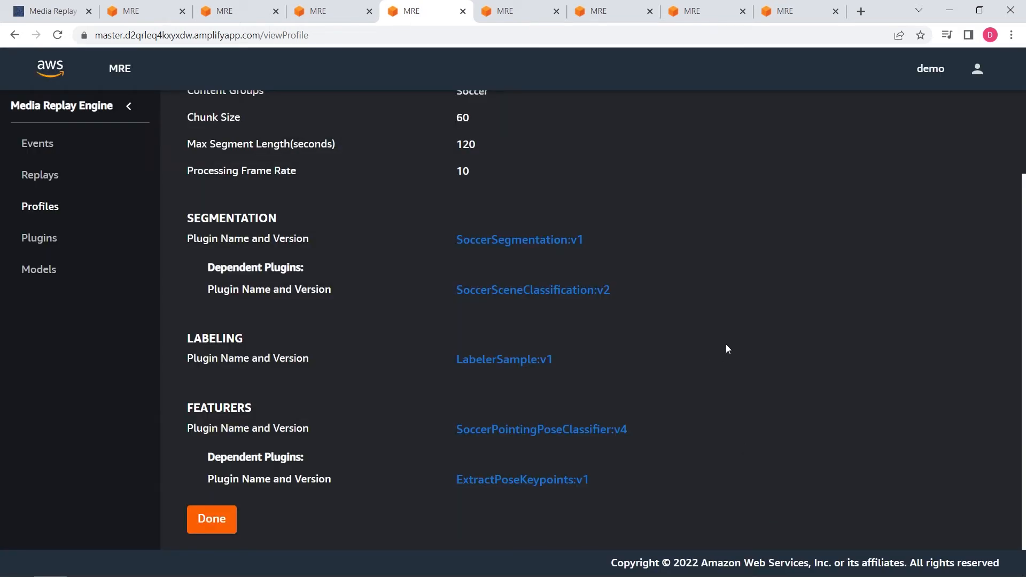
mouse_move(648, 417)
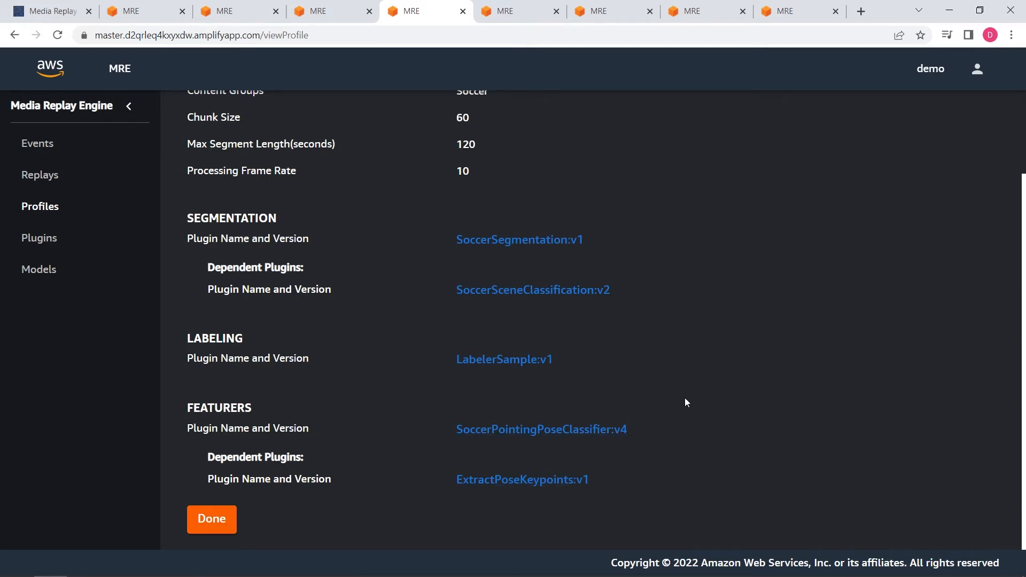
mouse_move(705, 390)
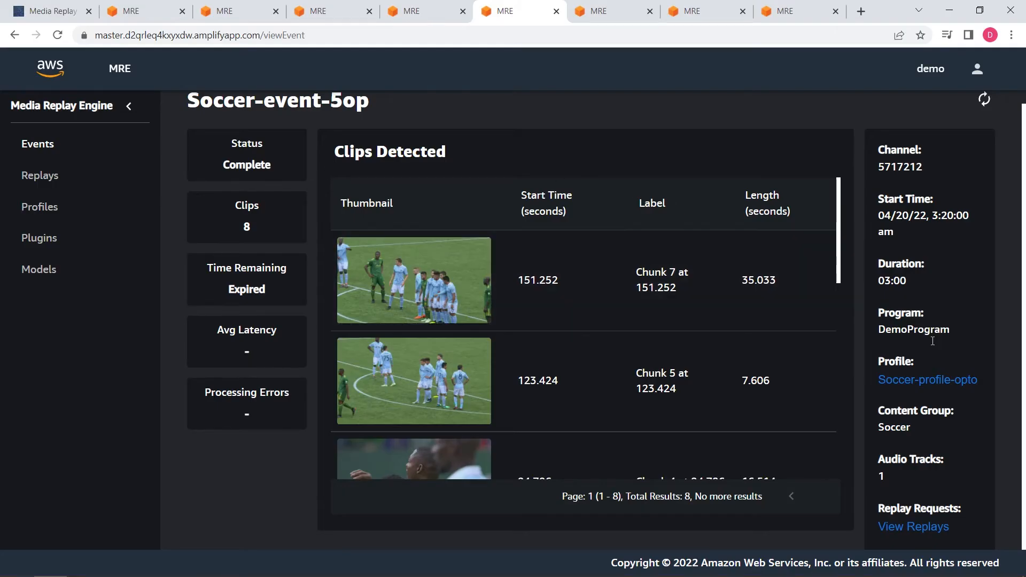
mouse_move(681, 172)
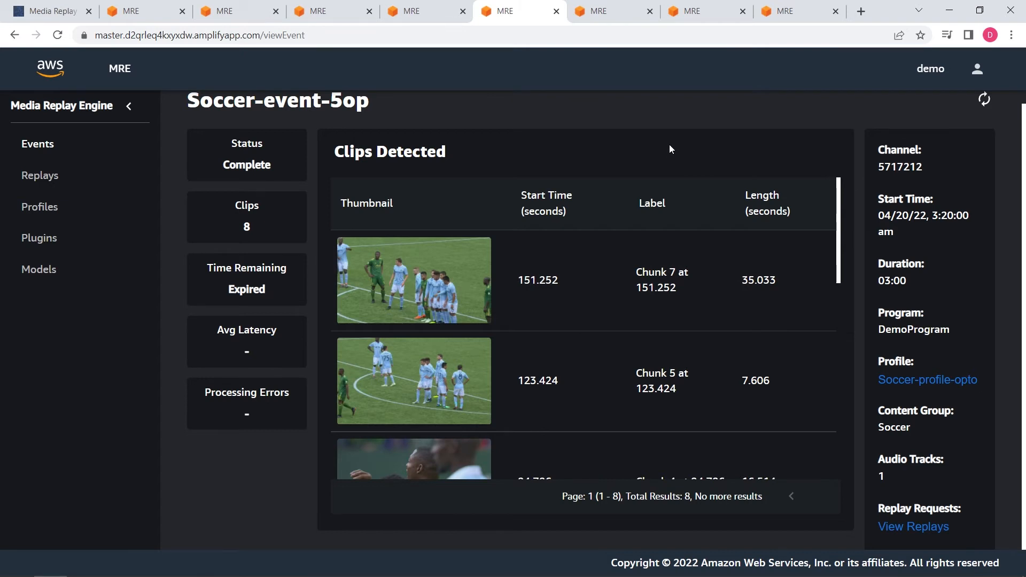
mouse_move(656, 154)
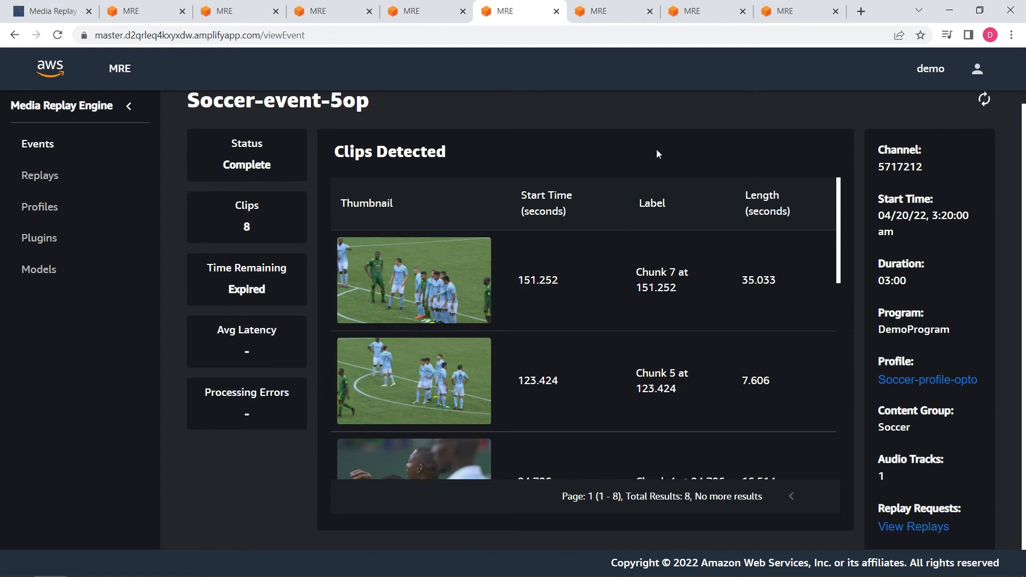
mouse_move(651, 160)
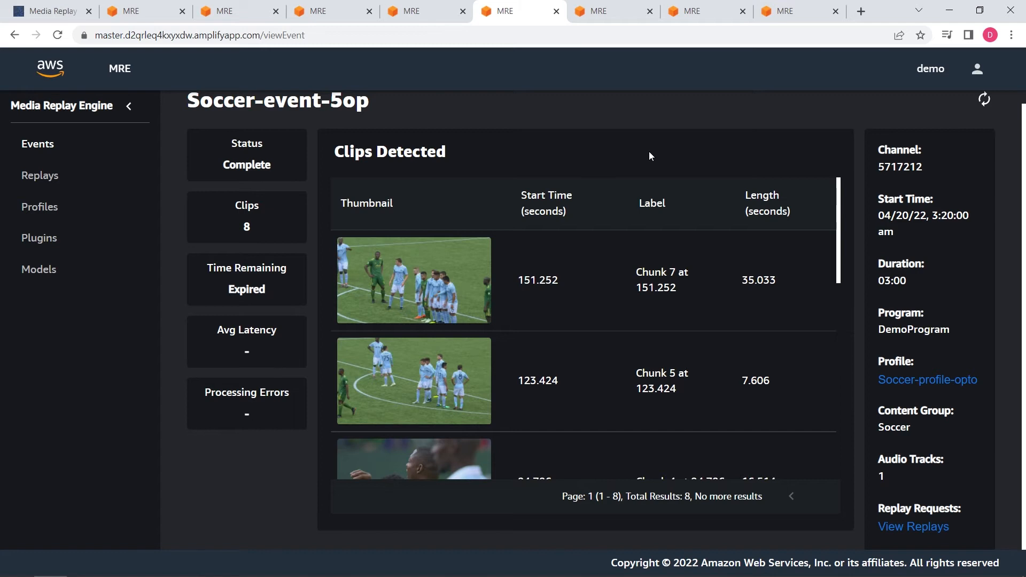
mouse_move(705, 158)
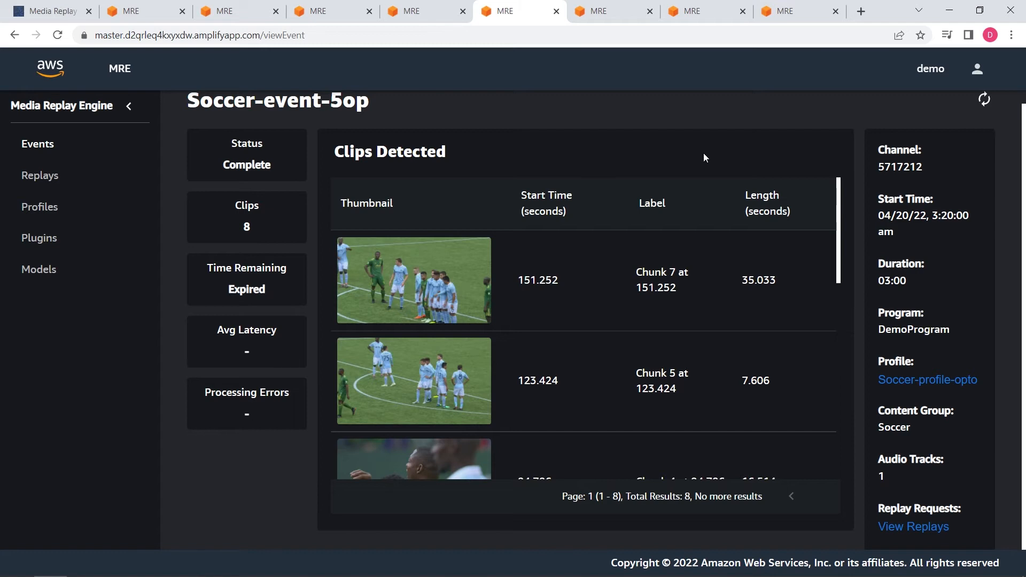
mouse_move(685, 151)
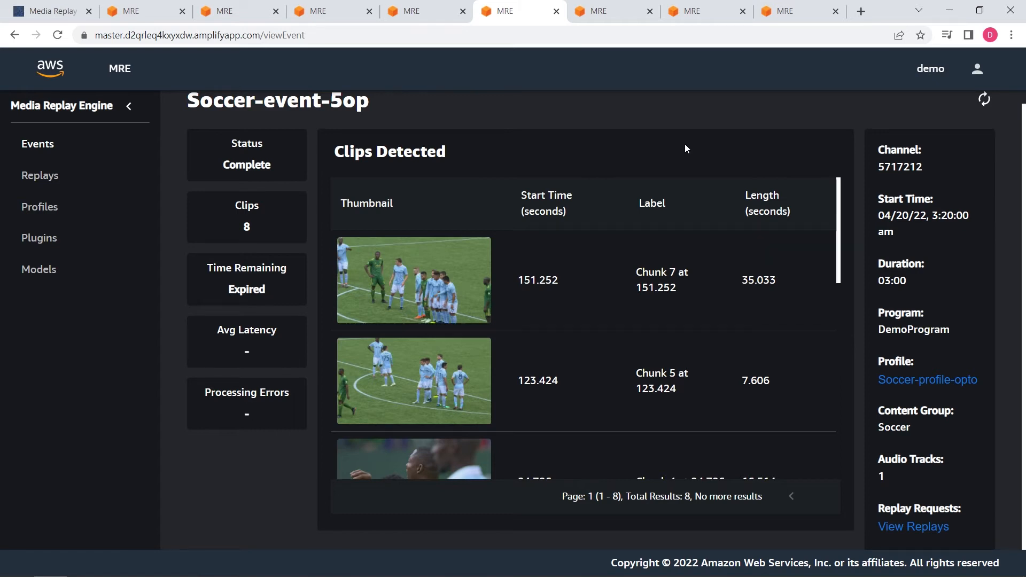
mouse_move(815, 190)
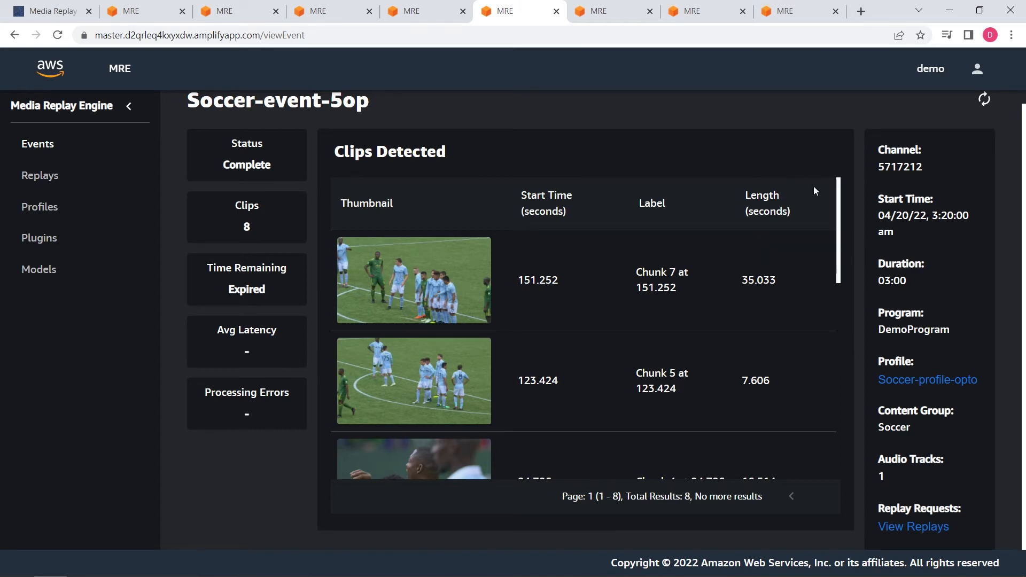
- Scroll through the Soccer-event-5op Clips Detected table, from Chunk 7 to Chunk 3
scroll("down", 3)
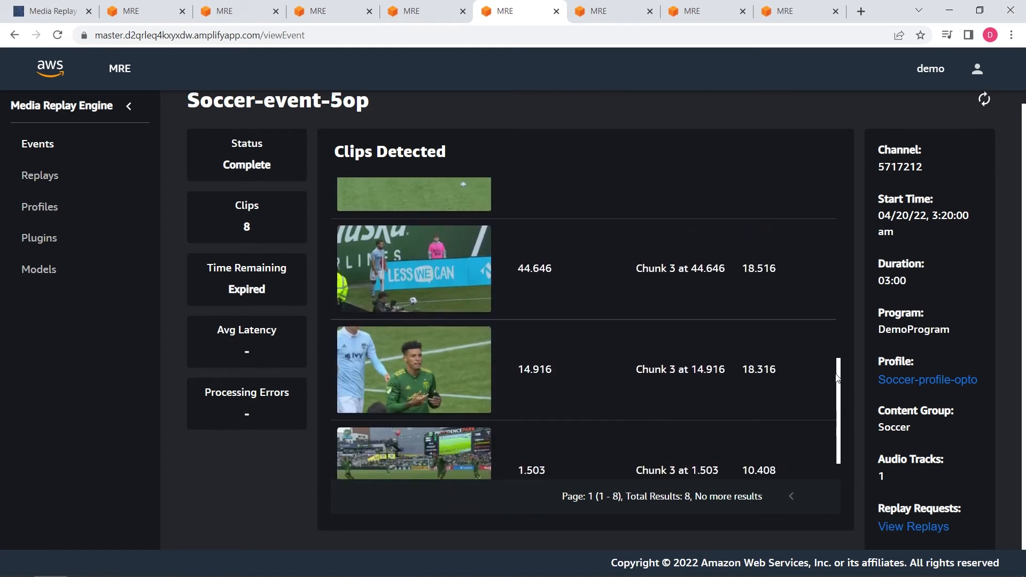
scroll("down", 3)
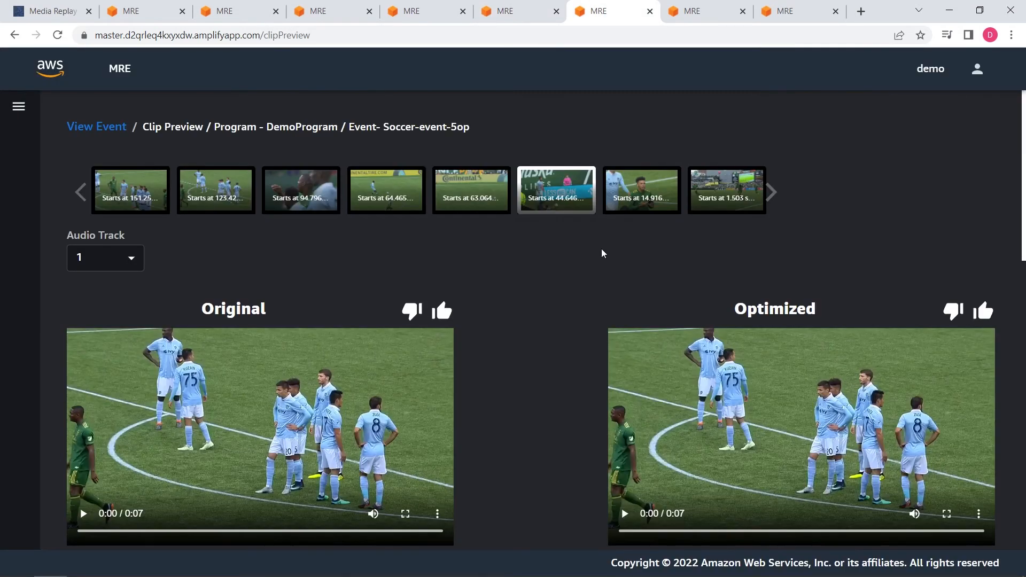
mouse_move(601, 248)
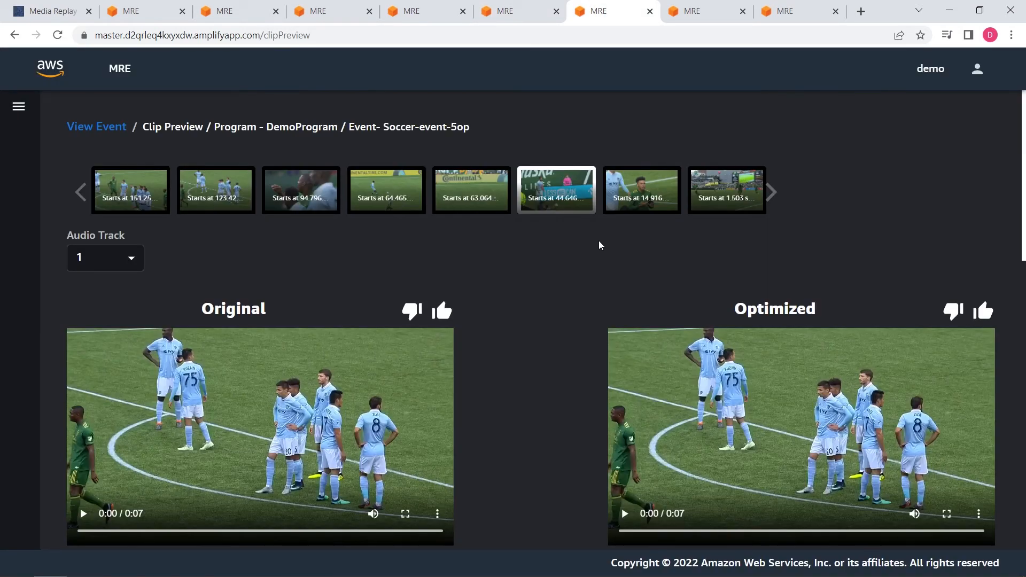
mouse_move(568, 244)
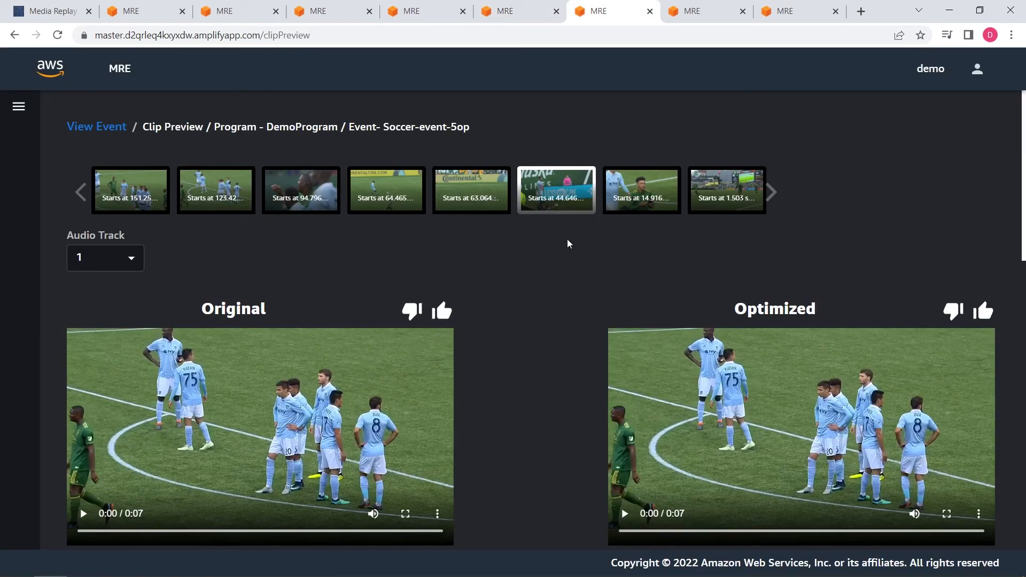
mouse_move(726, 189)
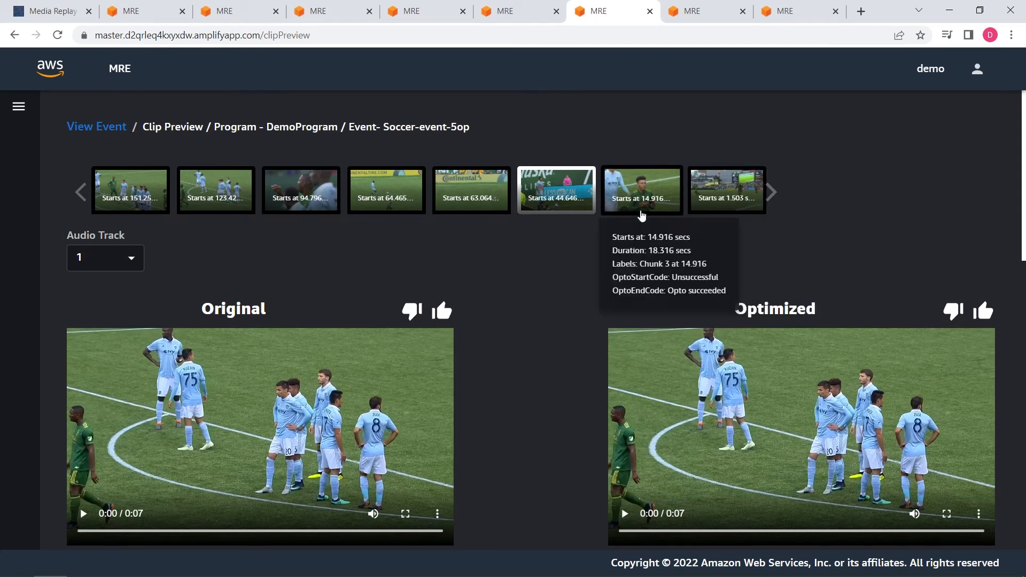
mouse_move(578, 259)
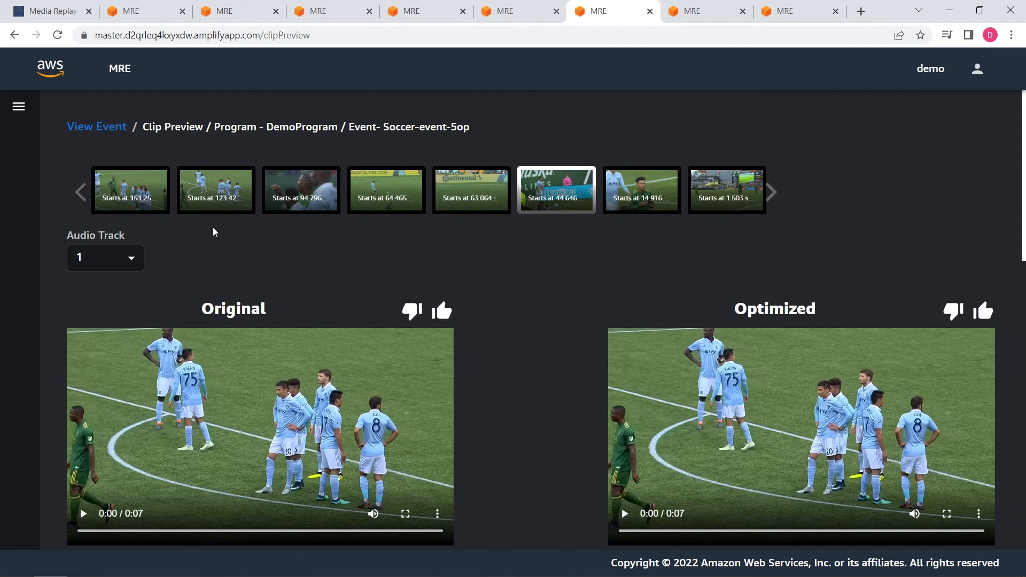
- Scroll past both clip players to the plugin tables and SoccerSceneClassification filter charts
scroll("down", 3)
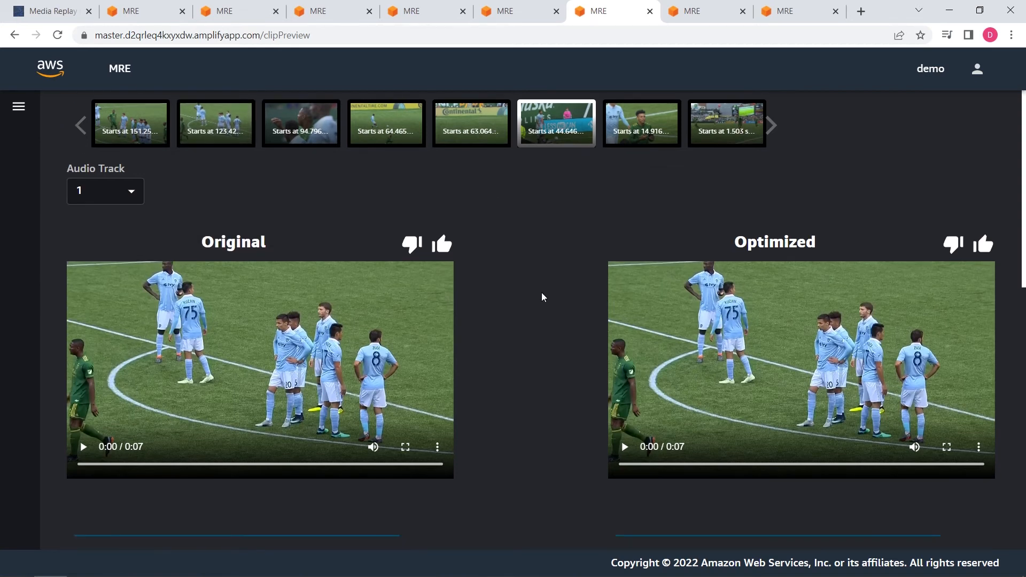
mouse_move(514, 234)
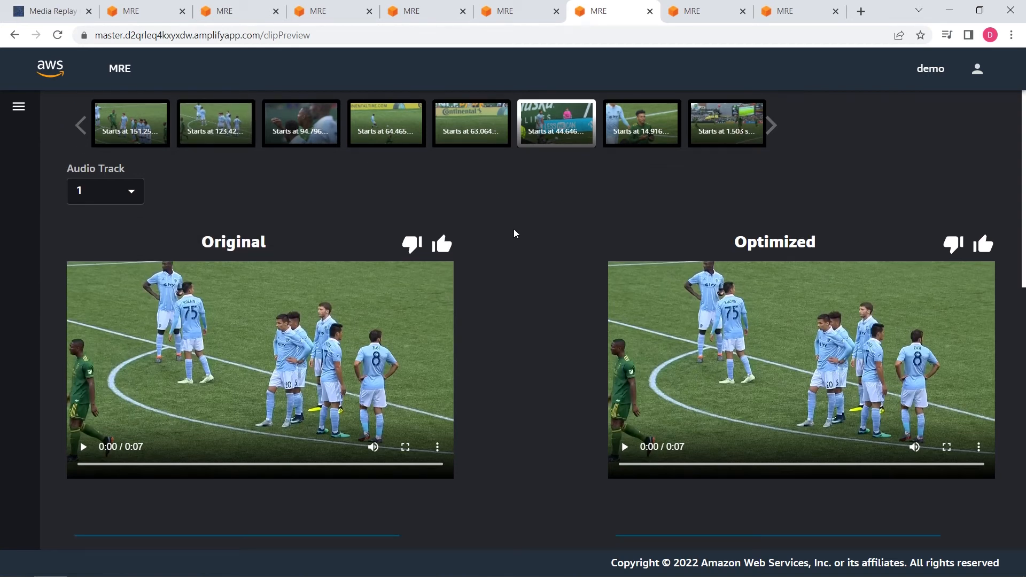
mouse_move(411, 245)
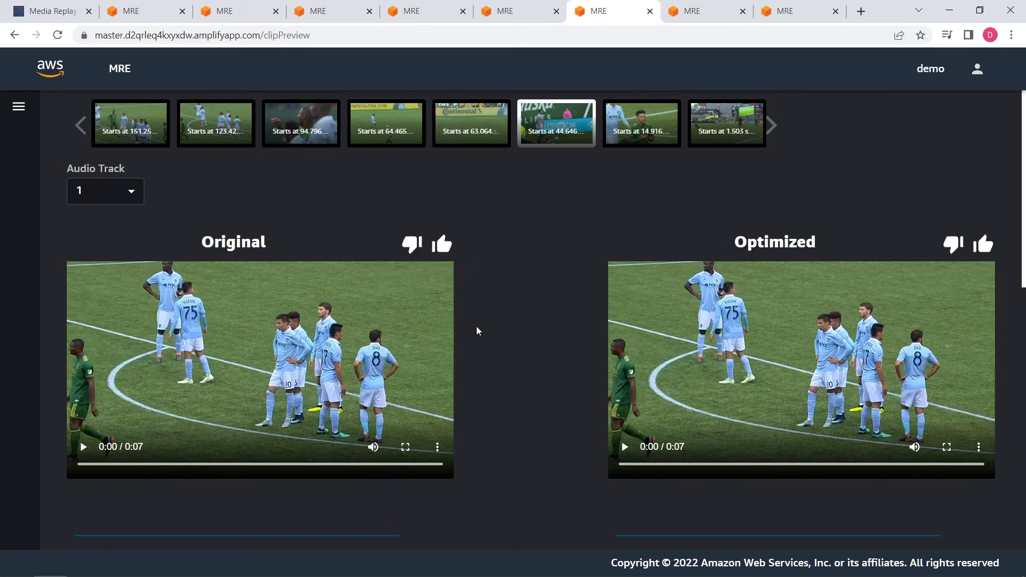
scroll("down", 3)
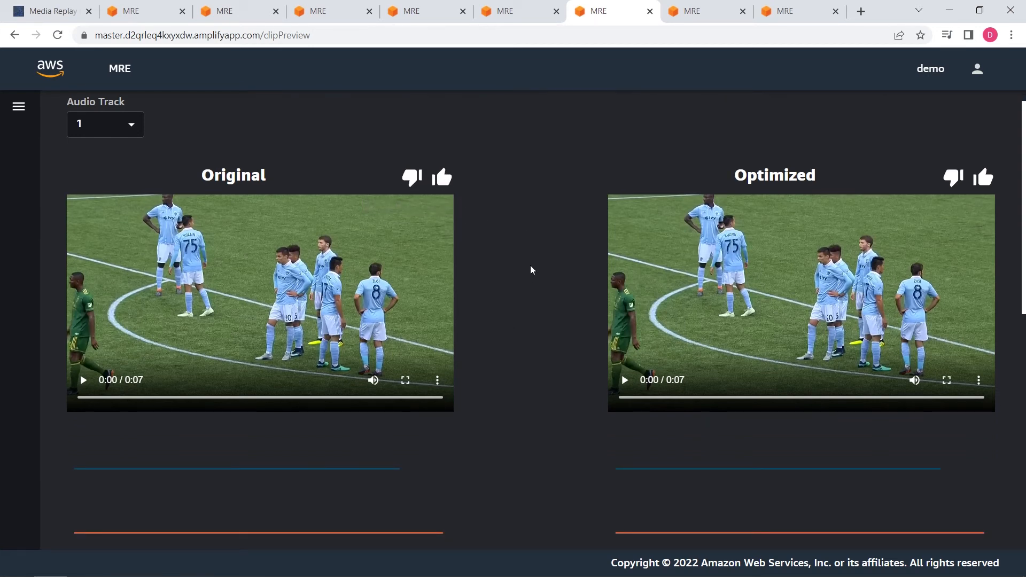
mouse_move(651, 170)
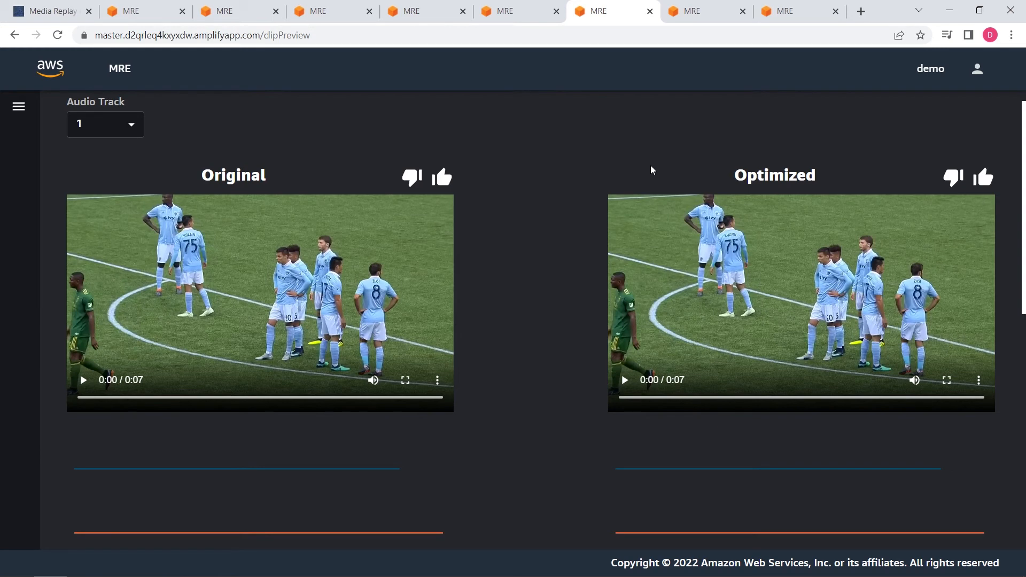
mouse_move(535, 285)
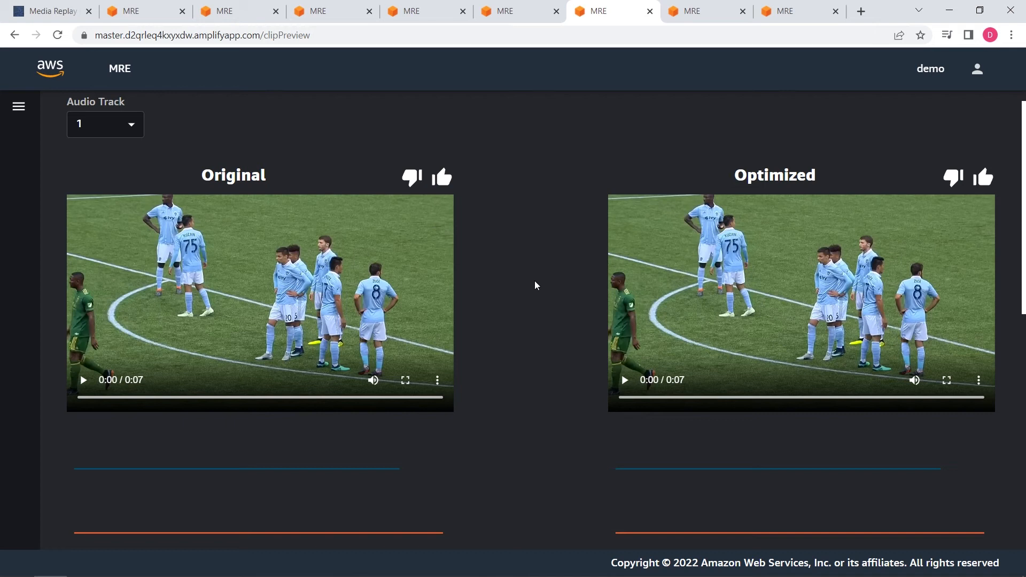
mouse_move(541, 289)
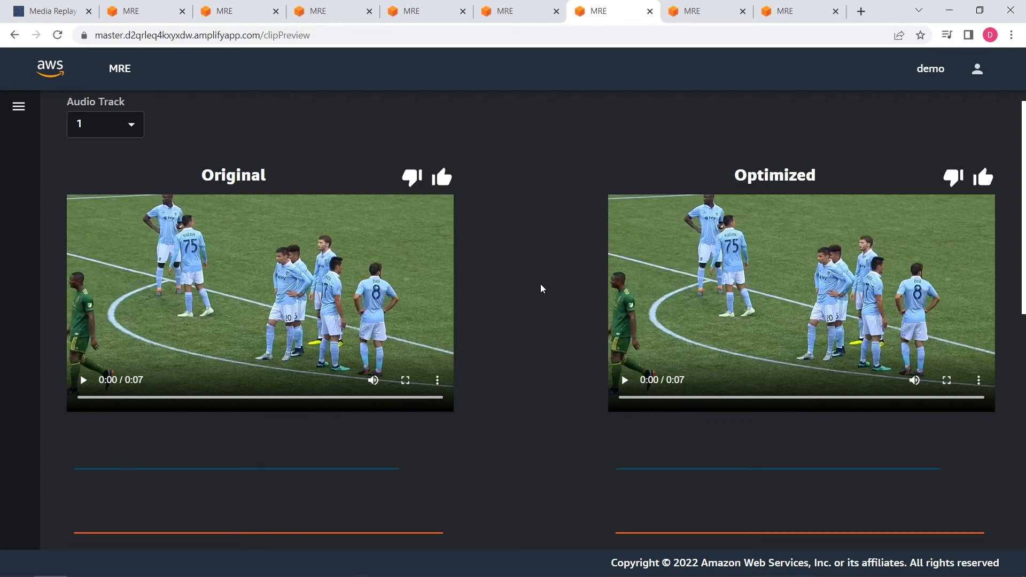
mouse_move(537, 282)
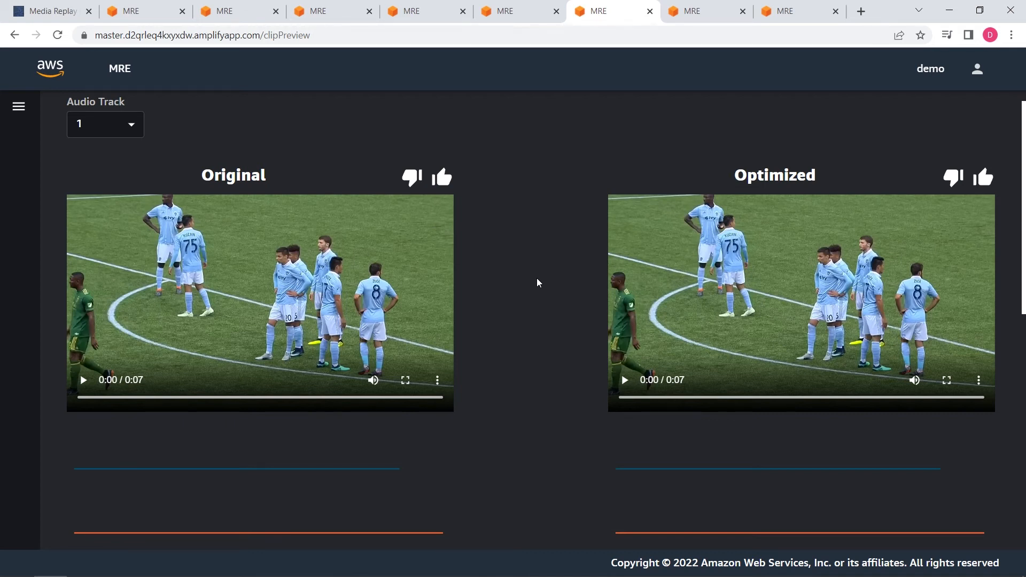
mouse_move(523, 282)
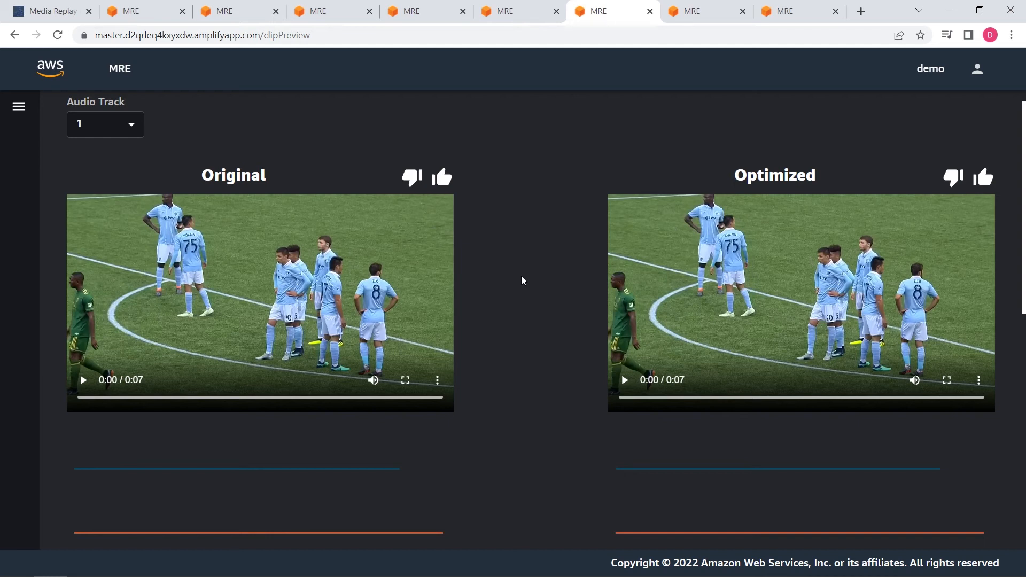
mouse_move(520, 290)
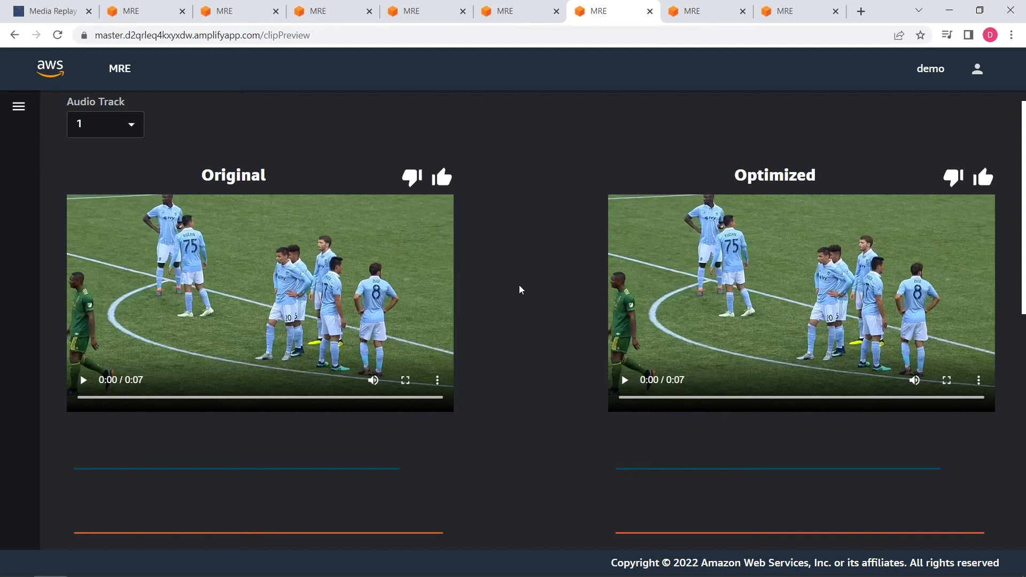
scroll("down", 3)
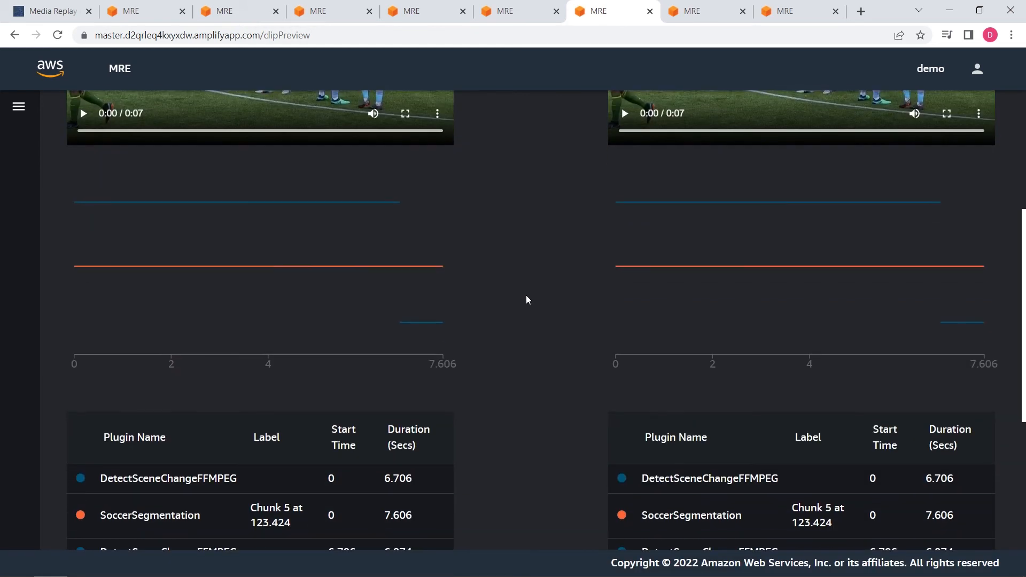
scroll("down", 3)
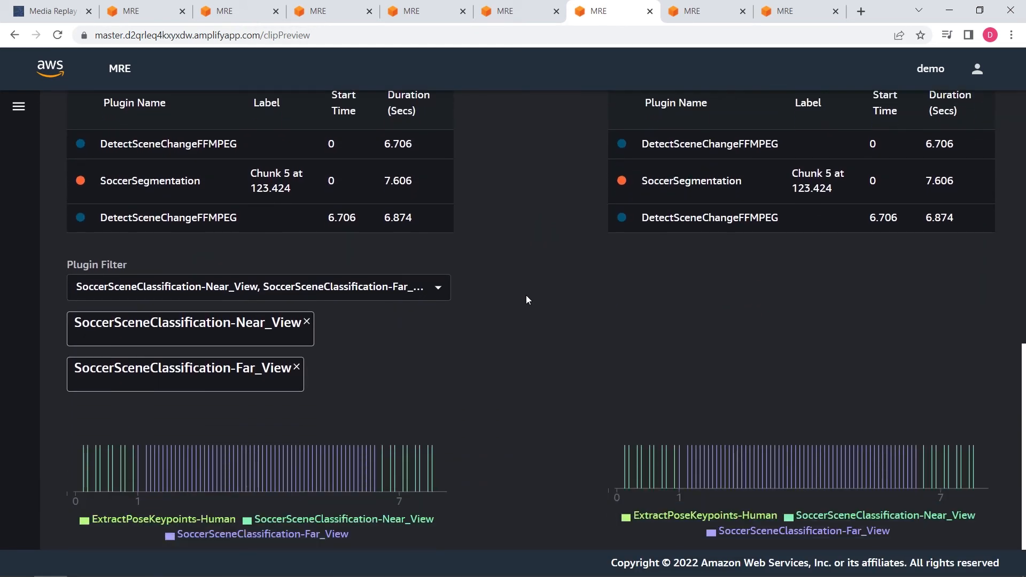